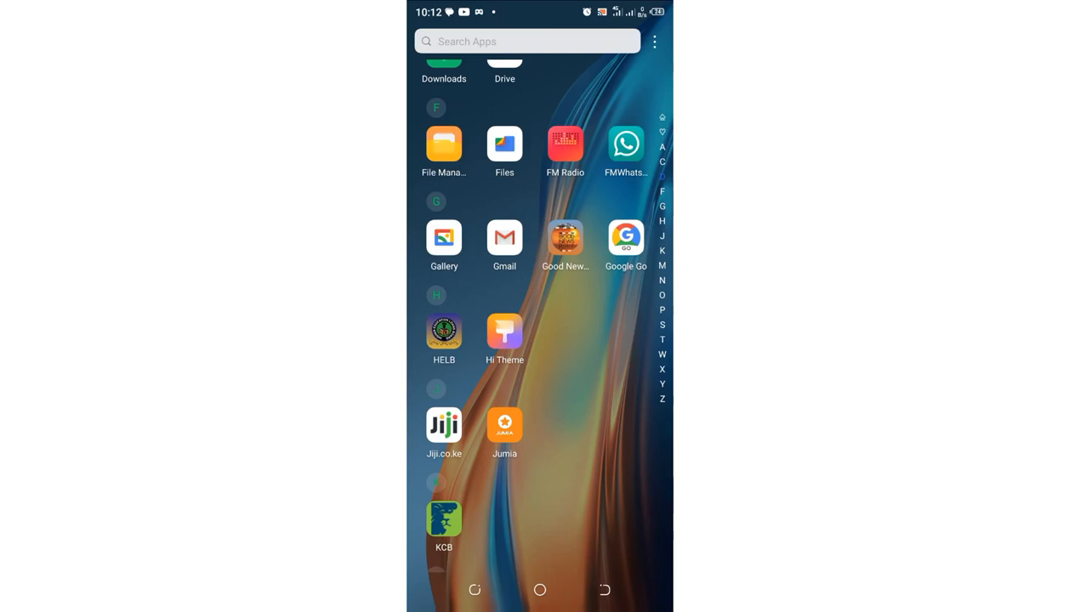
Find and launch Phone Master from the app drawer.
{"action": "scroll", "scroll_direction": "down", "scroll_amount": 3}
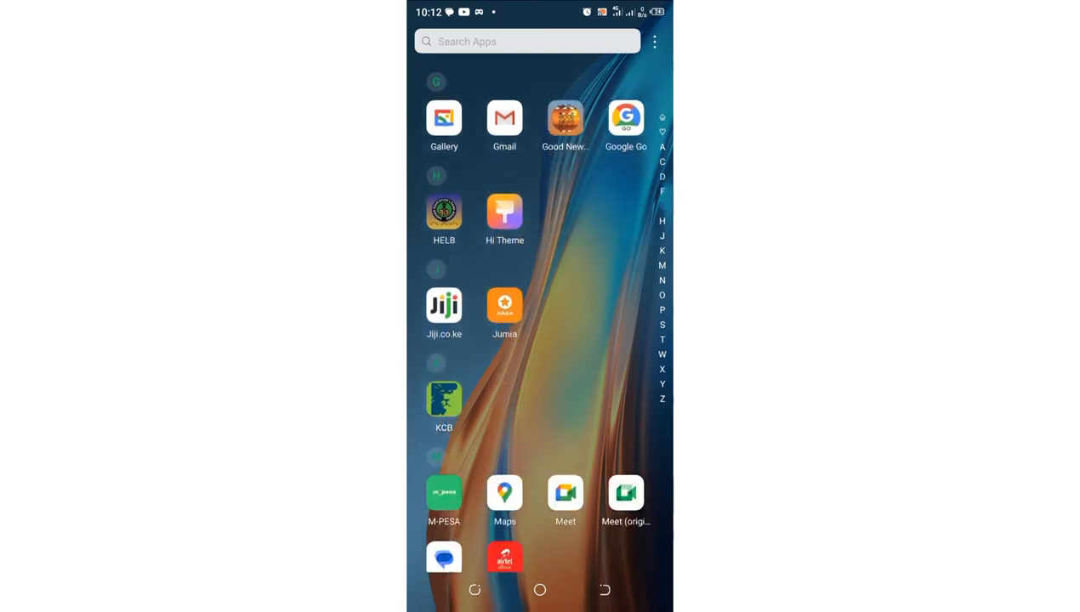
{"action": "scroll", "scroll_direction": "down", "scroll_amount": 3}
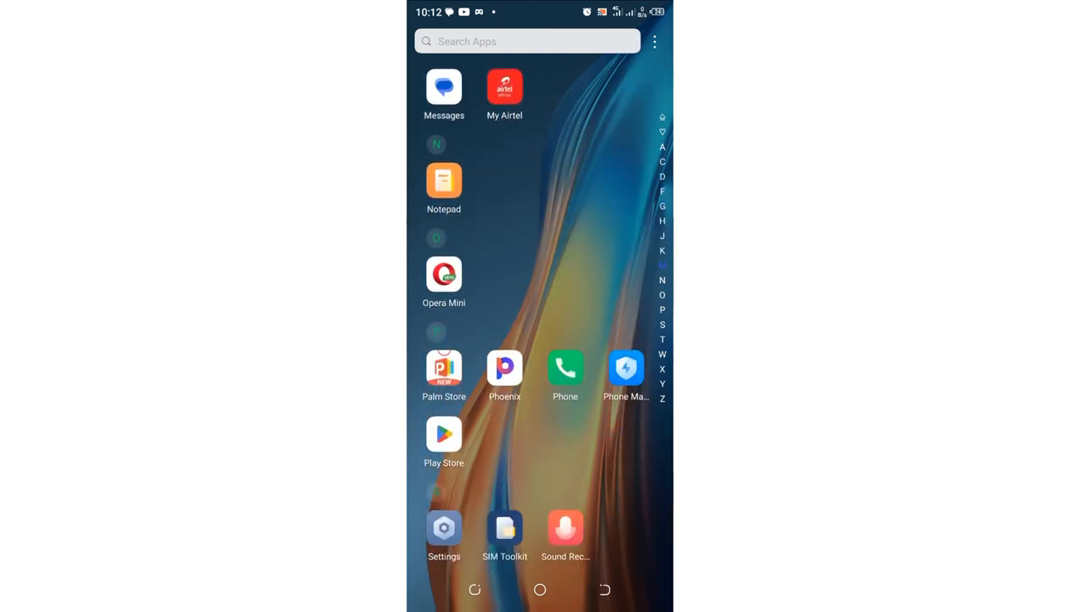
{"action": "scroll", "scroll_direction": "down", "scroll_amount": 3}
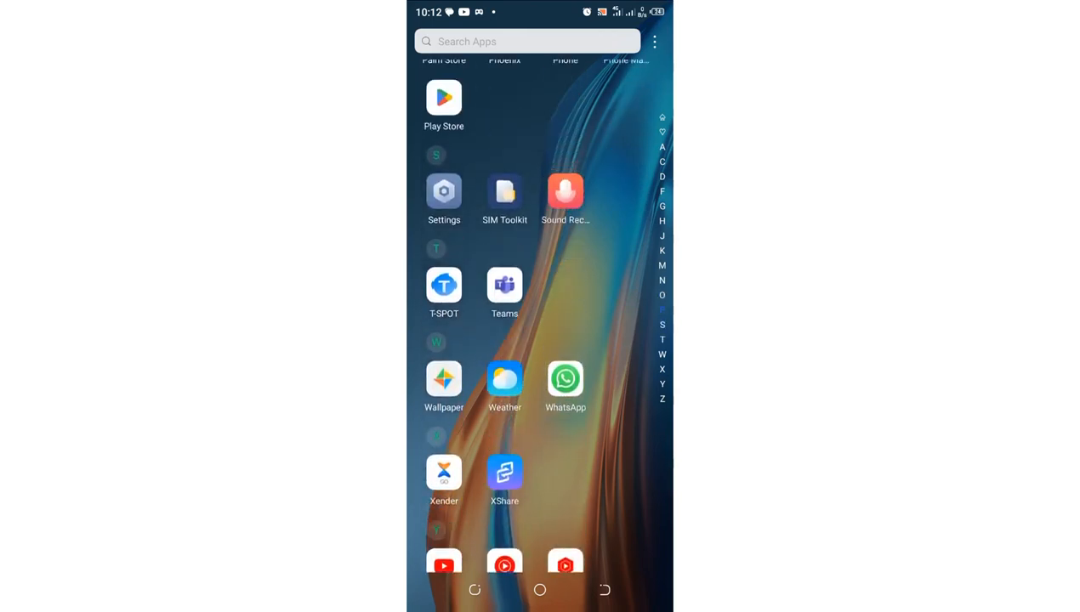
{"action": "scroll", "scroll_direction": "up", "scroll_amount": 3}
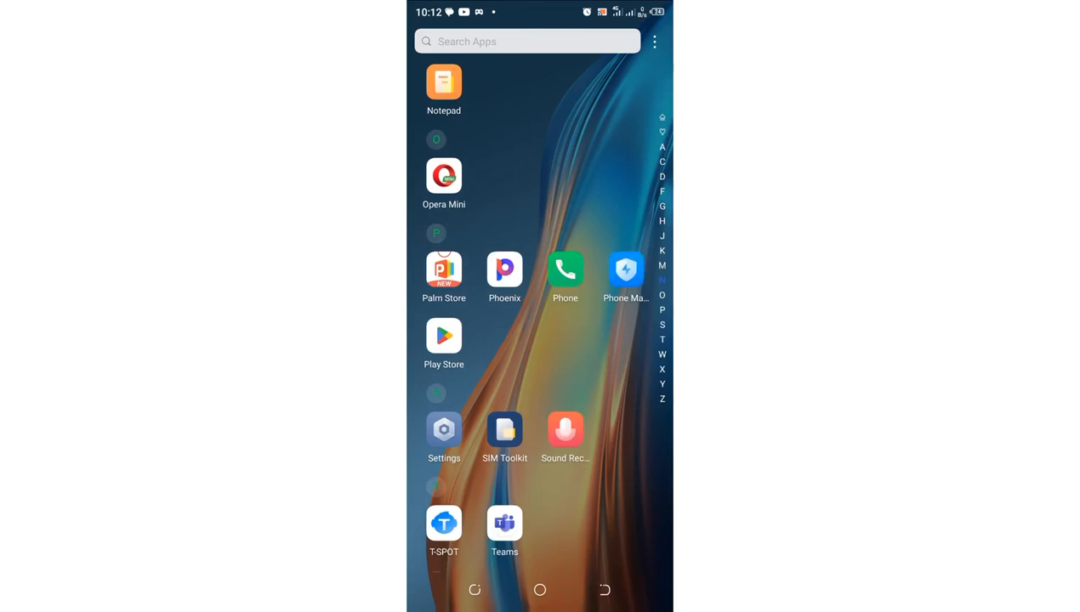
{"action": "left_click", "coordinate": [626, 271]}
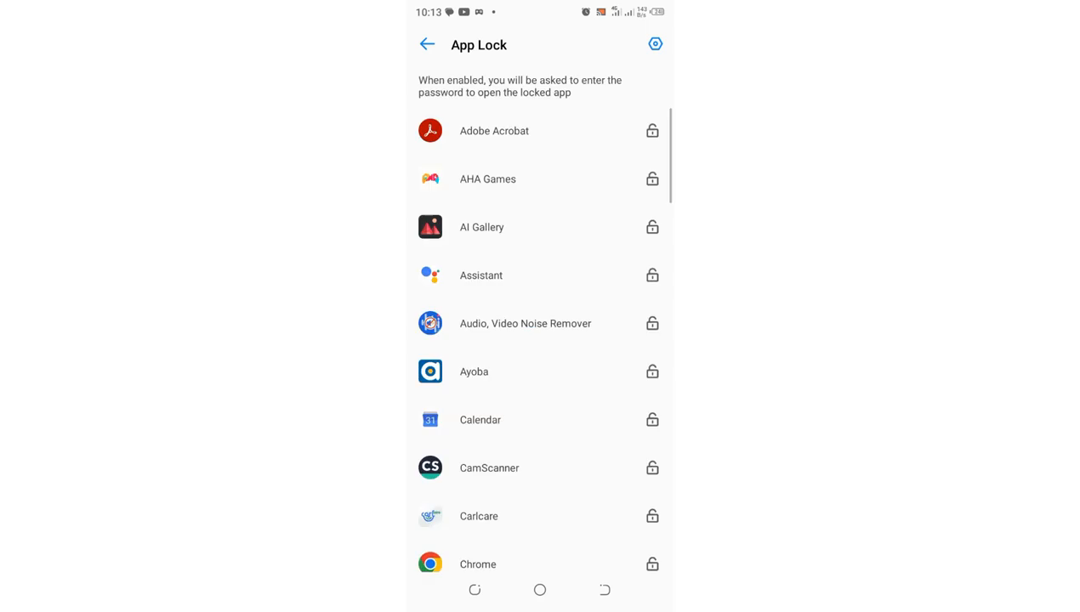
Browse the App Lock list of password-protectable apps inside Phone Master.
{"action": "scroll", "scroll_direction": "up", "scroll_amount": 3}
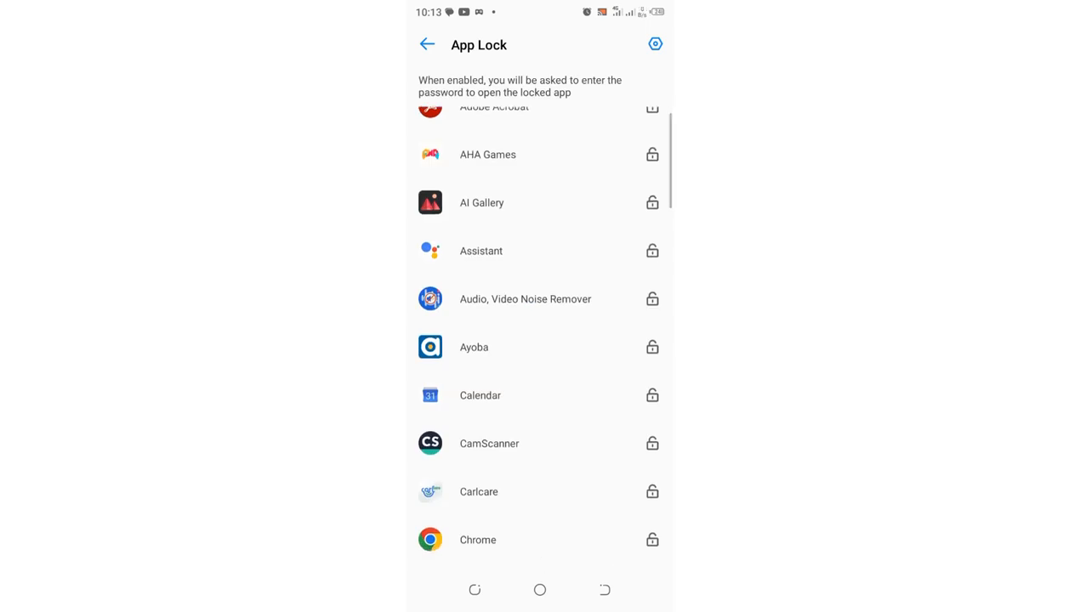
{"action": "scroll", "scroll_direction": "down", "scroll_amount": 3}
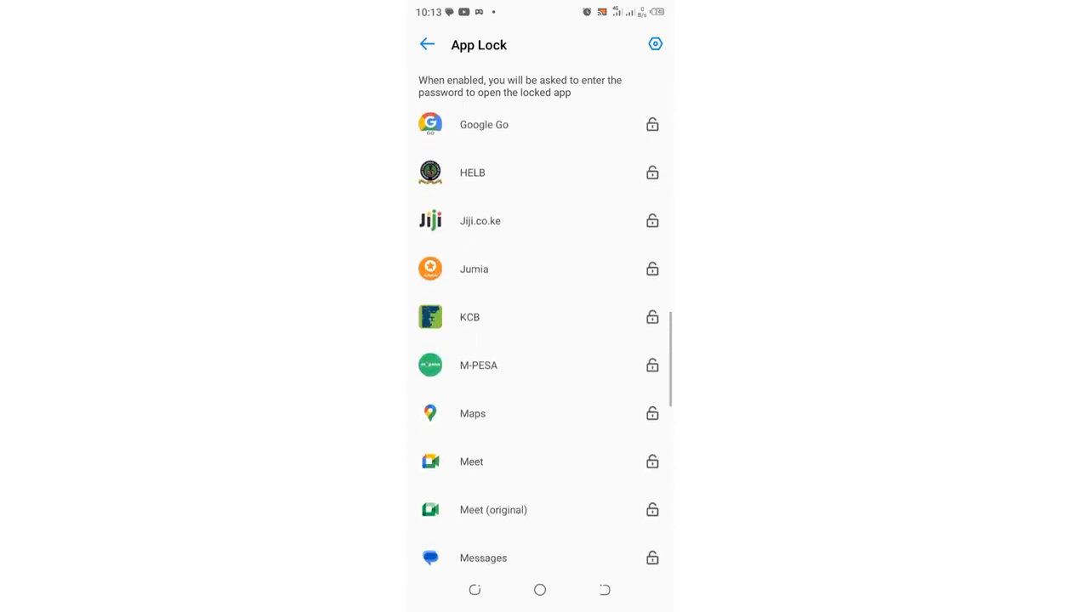
{"action": "scroll", "scroll_direction": "down", "scroll_amount": 3}
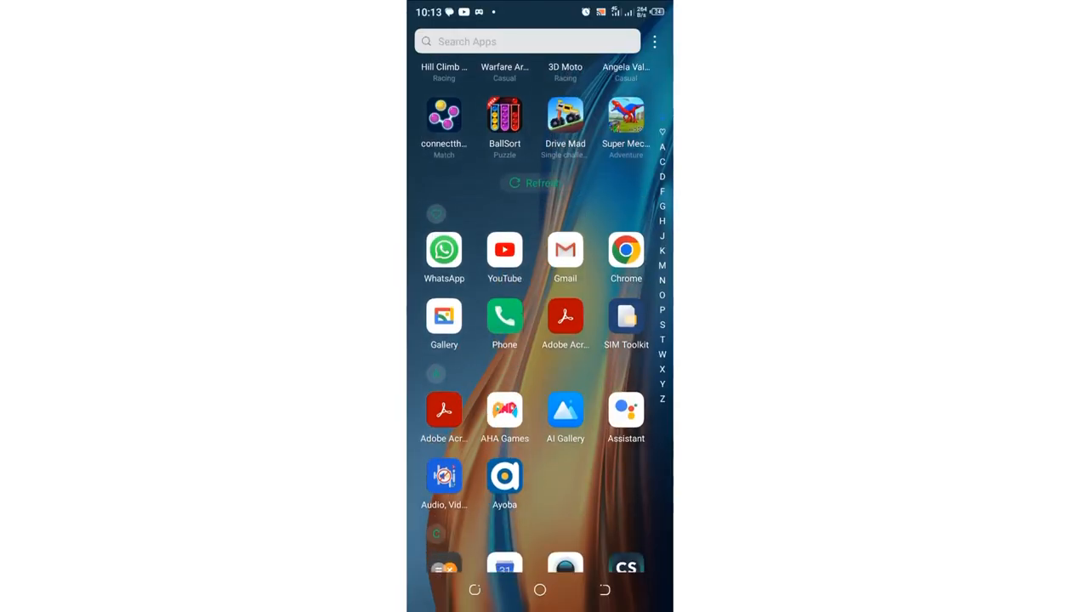
Reach the Security page in Android Settings showing screen lock and fingerprint options.
{"action": "scroll", "scroll_direction": "down", "scroll_amount": 3}
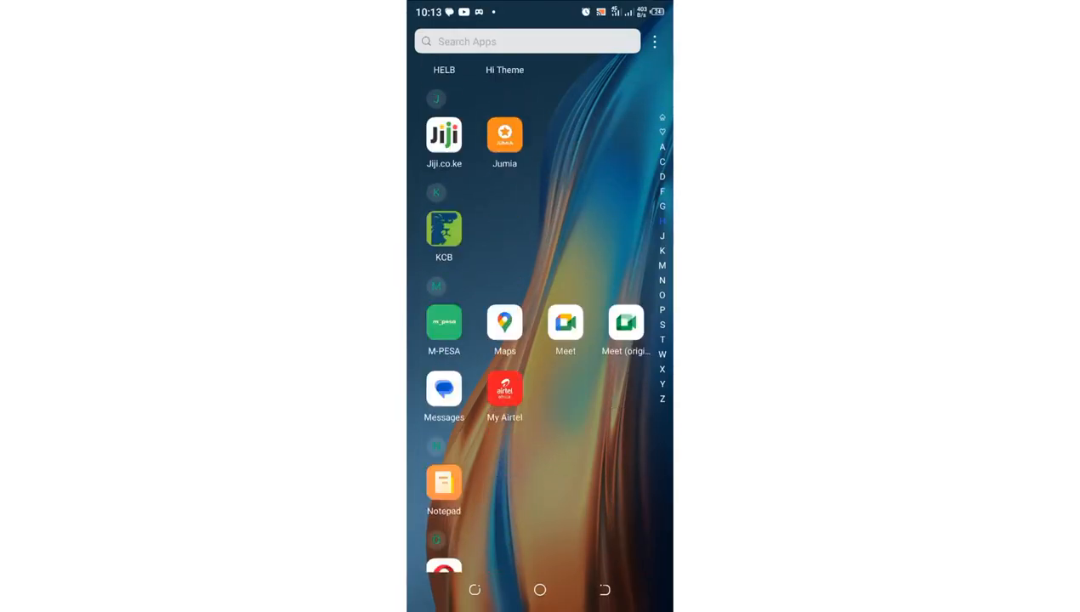
{"action": "scroll", "scroll_direction": "down", "scroll_amount": 3}
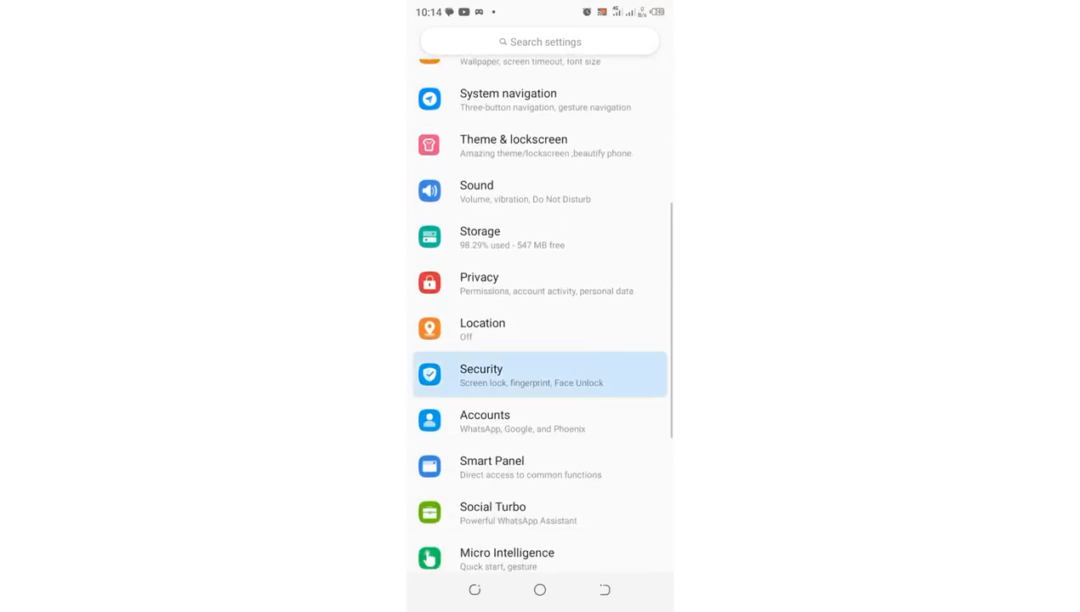
{"action": "left_click", "coordinate": [540, 376]}
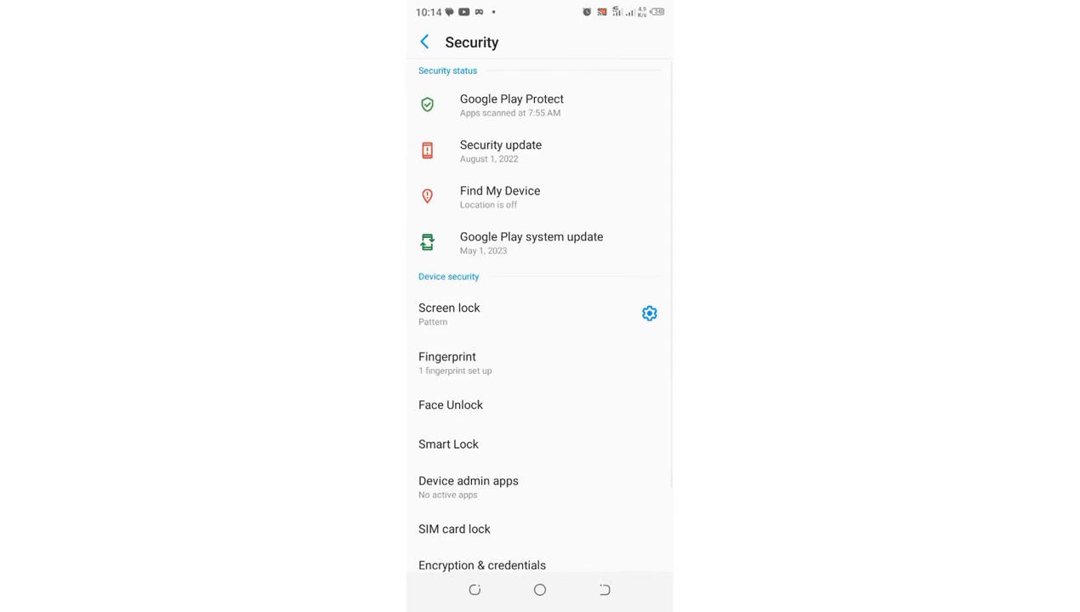
{"action": "scroll", "scroll_direction": "up", "scroll_amount": 3}
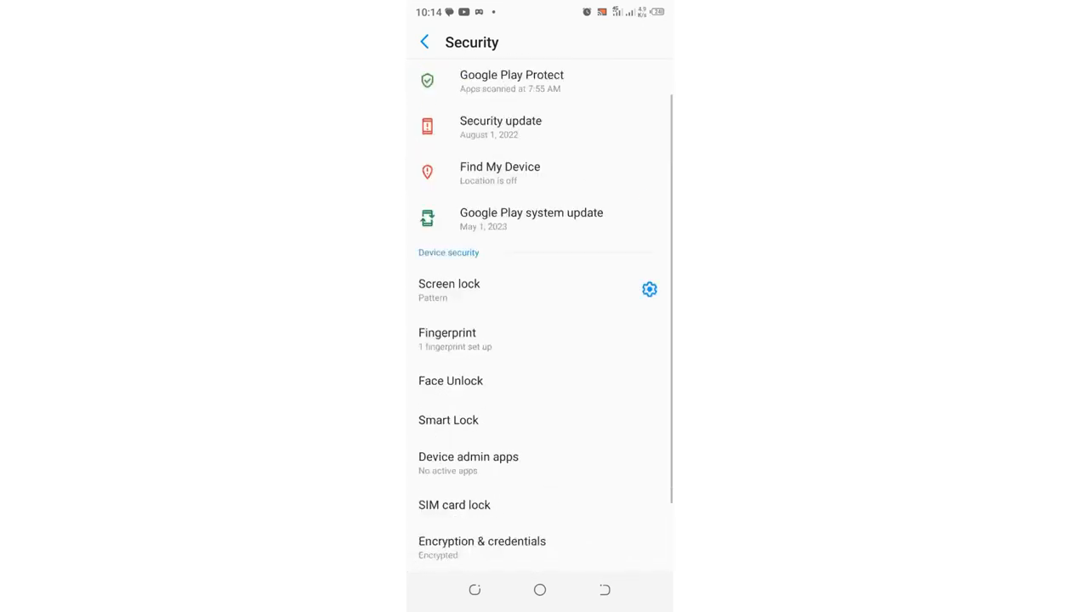
{"action": "left_click", "coordinate": [426, 41]}
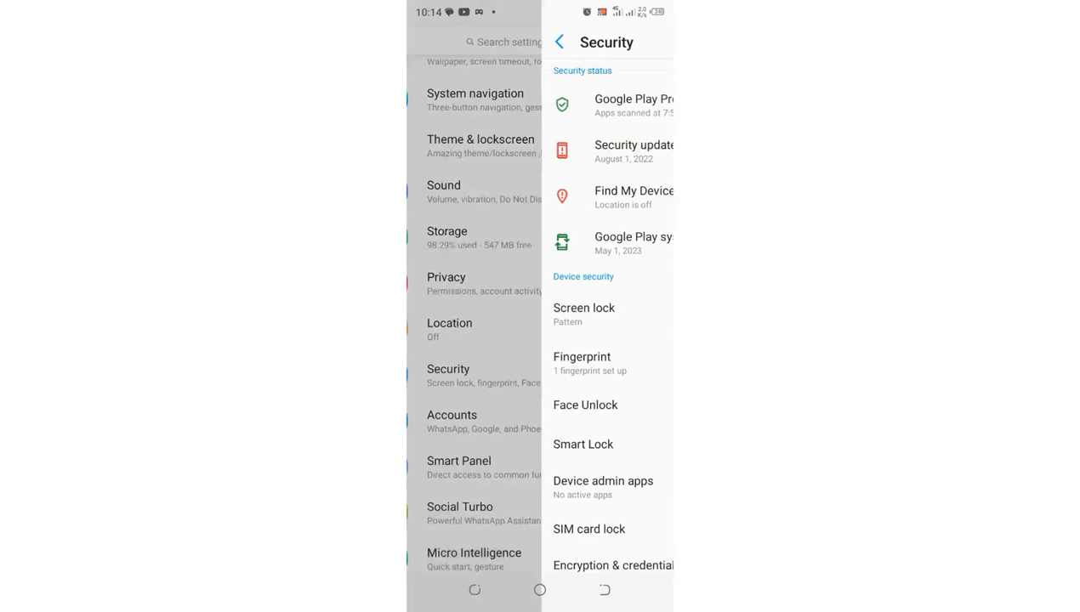
{"action": "left_click", "coordinate": [558, 41]}
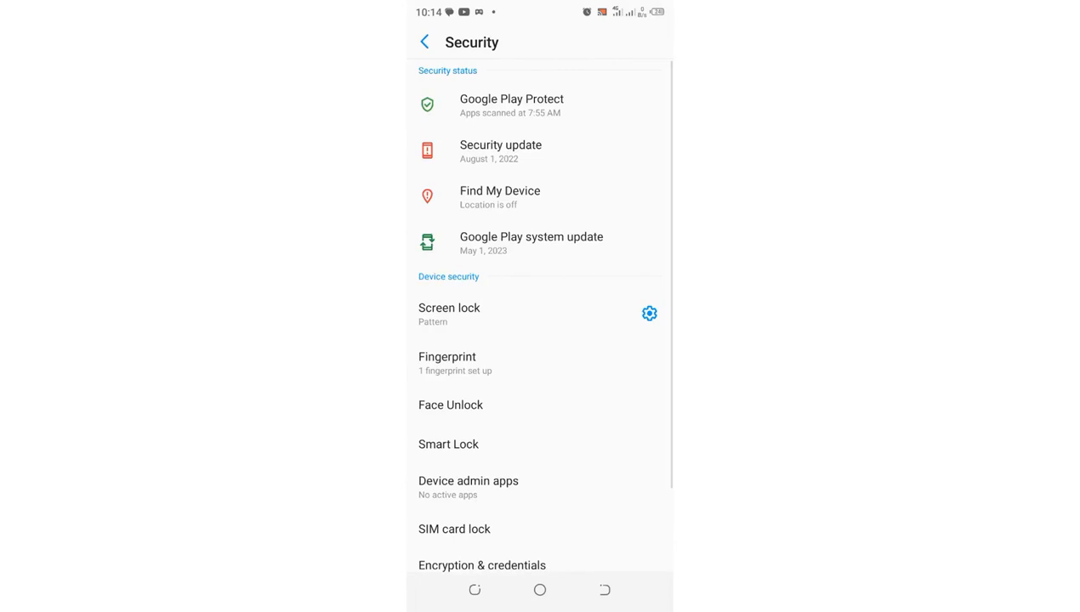
{"action": "scroll", "scroll_direction": "down", "scroll_amount": 3}
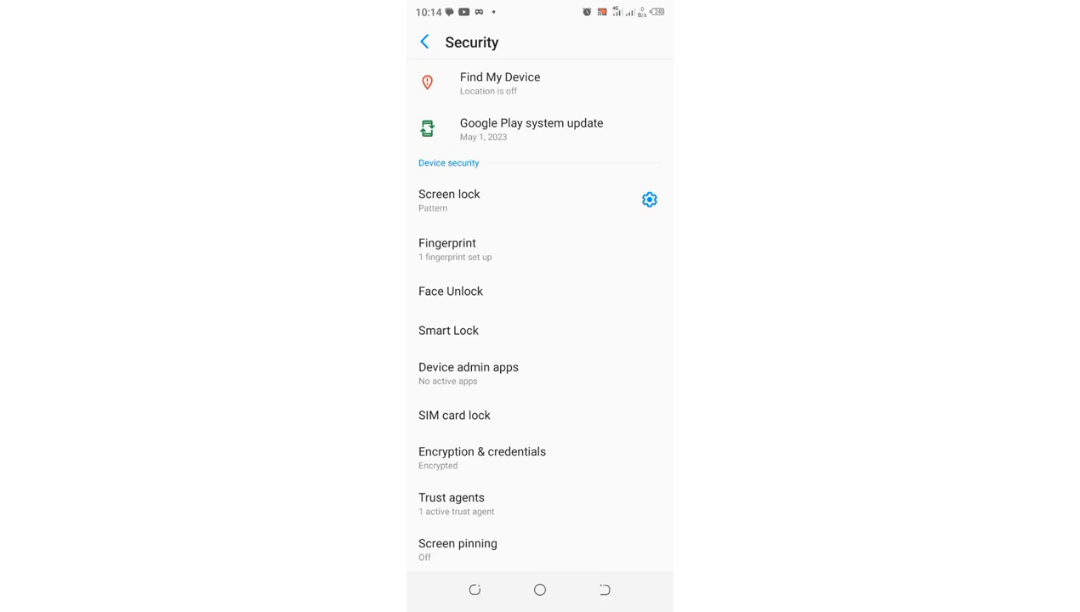
{"action": "scroll", "scroll_direction": "down", "scroll_amount": 3}
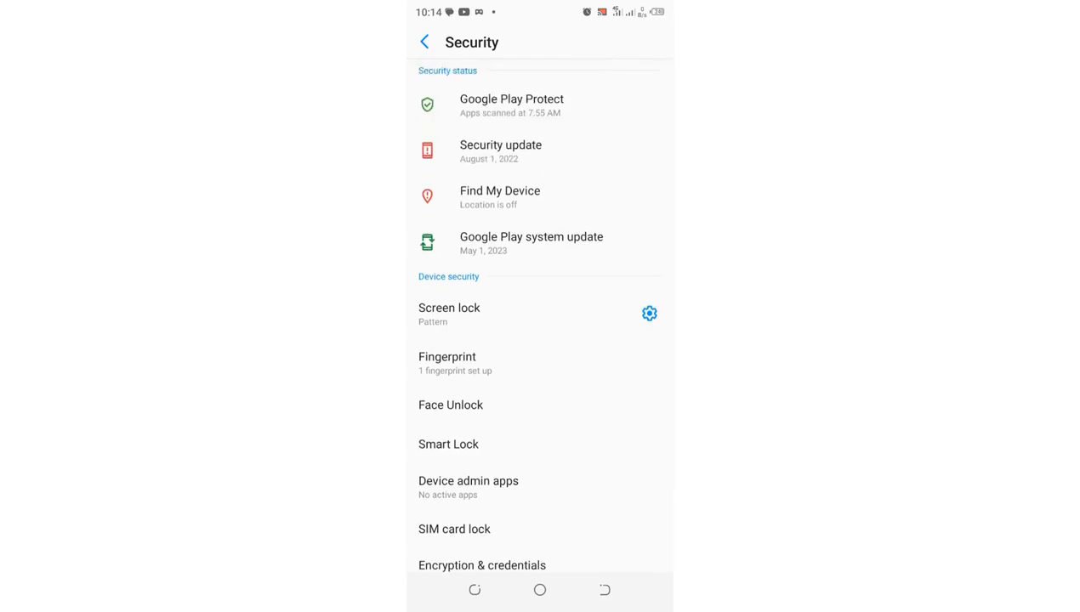
{"action": "scroll", "scroll_direction": "down", "scroll_amount": 3}
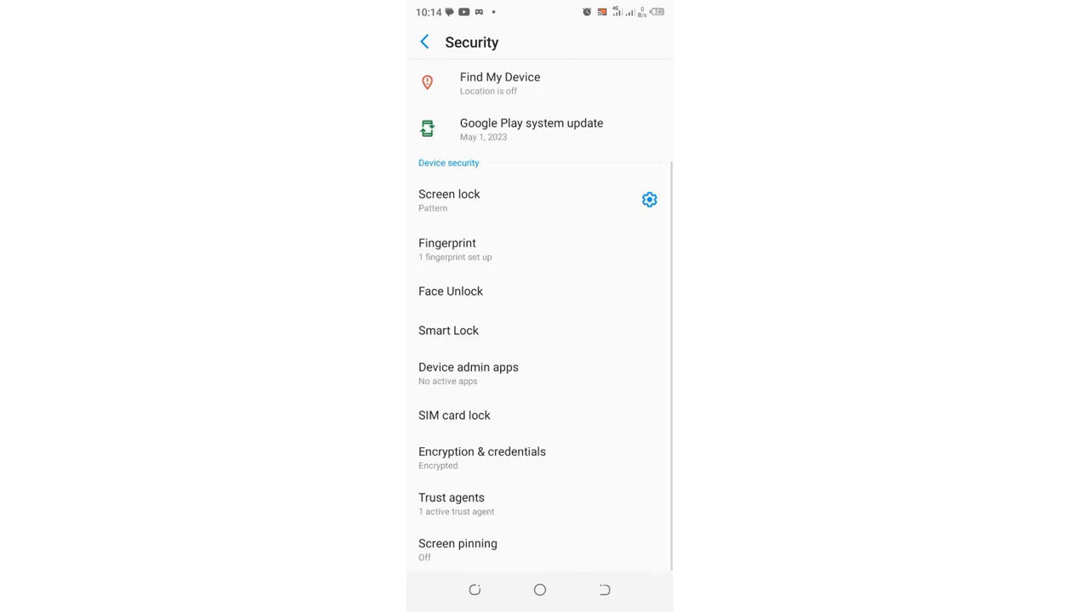